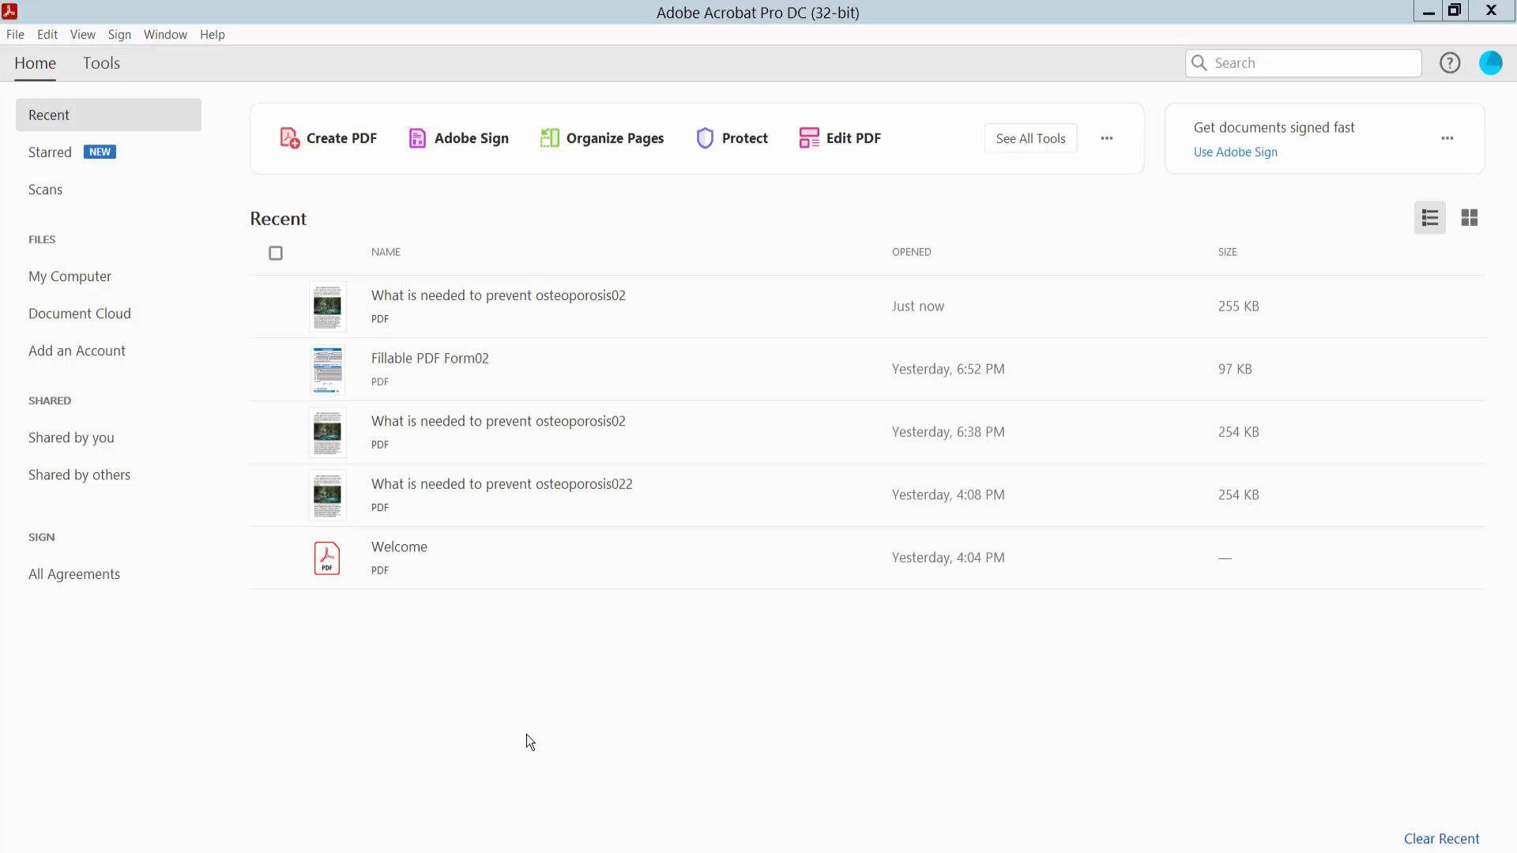
pyautogui.moveTo(622, 647)
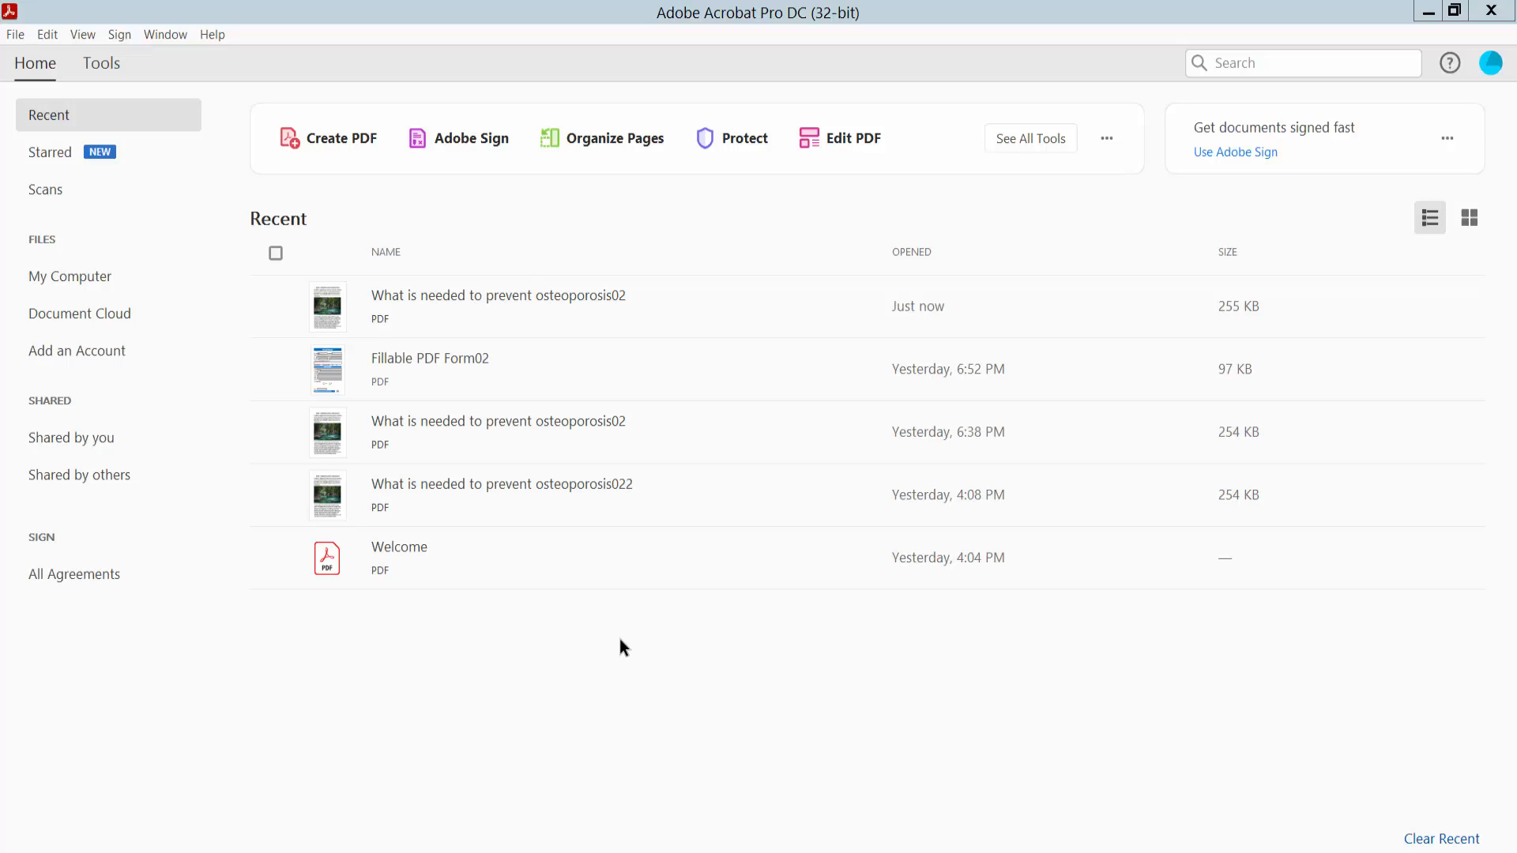
pyautogui.moveTo(848, 172)
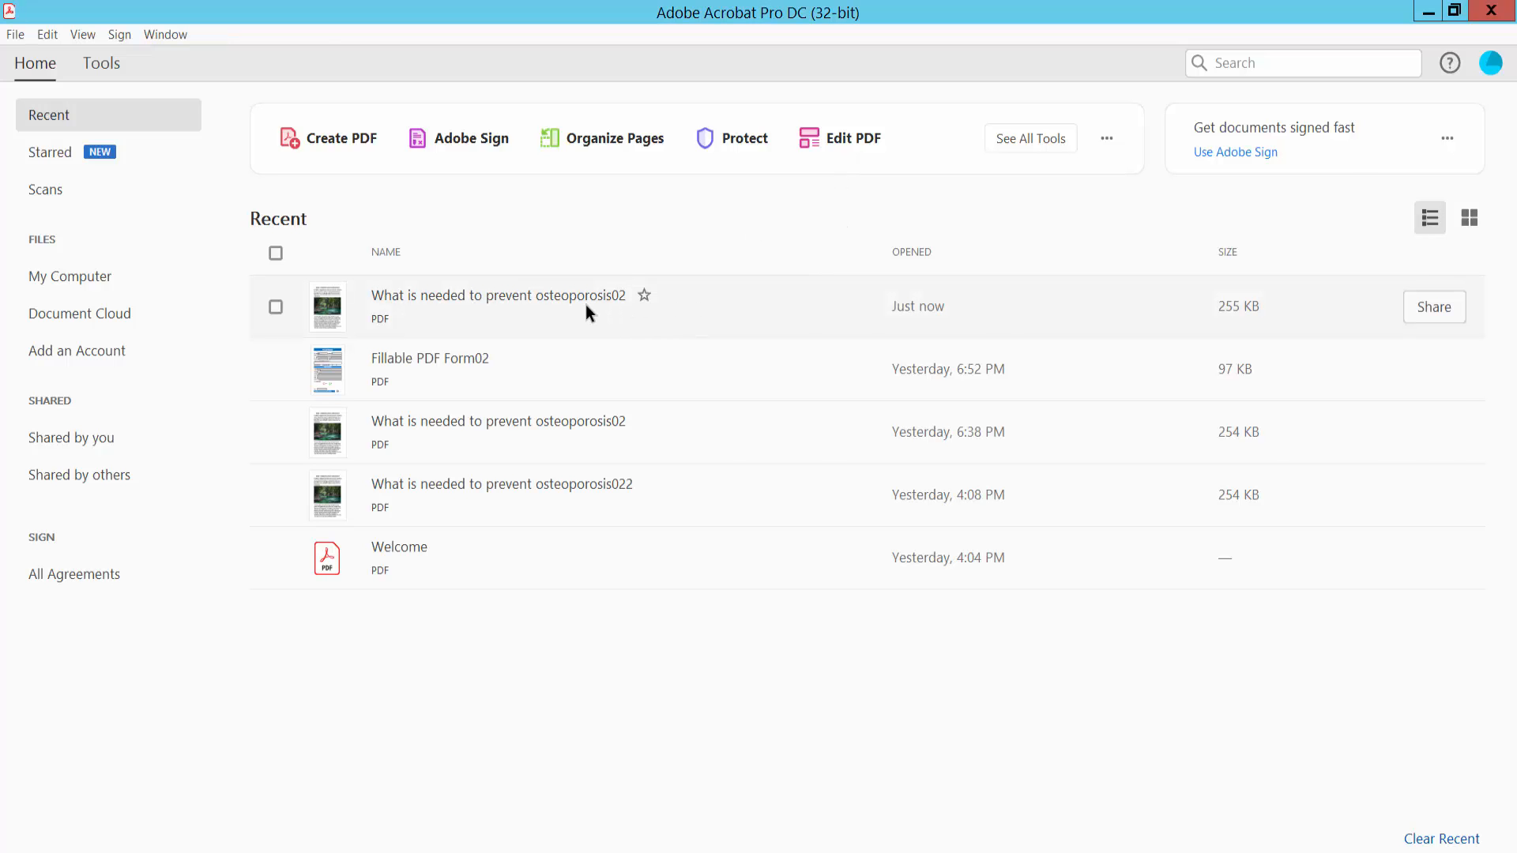
# - Open 'What is needed to prevent osteoporosis02' from the Recent files list
pyautogui.doubleClick(496, 294)
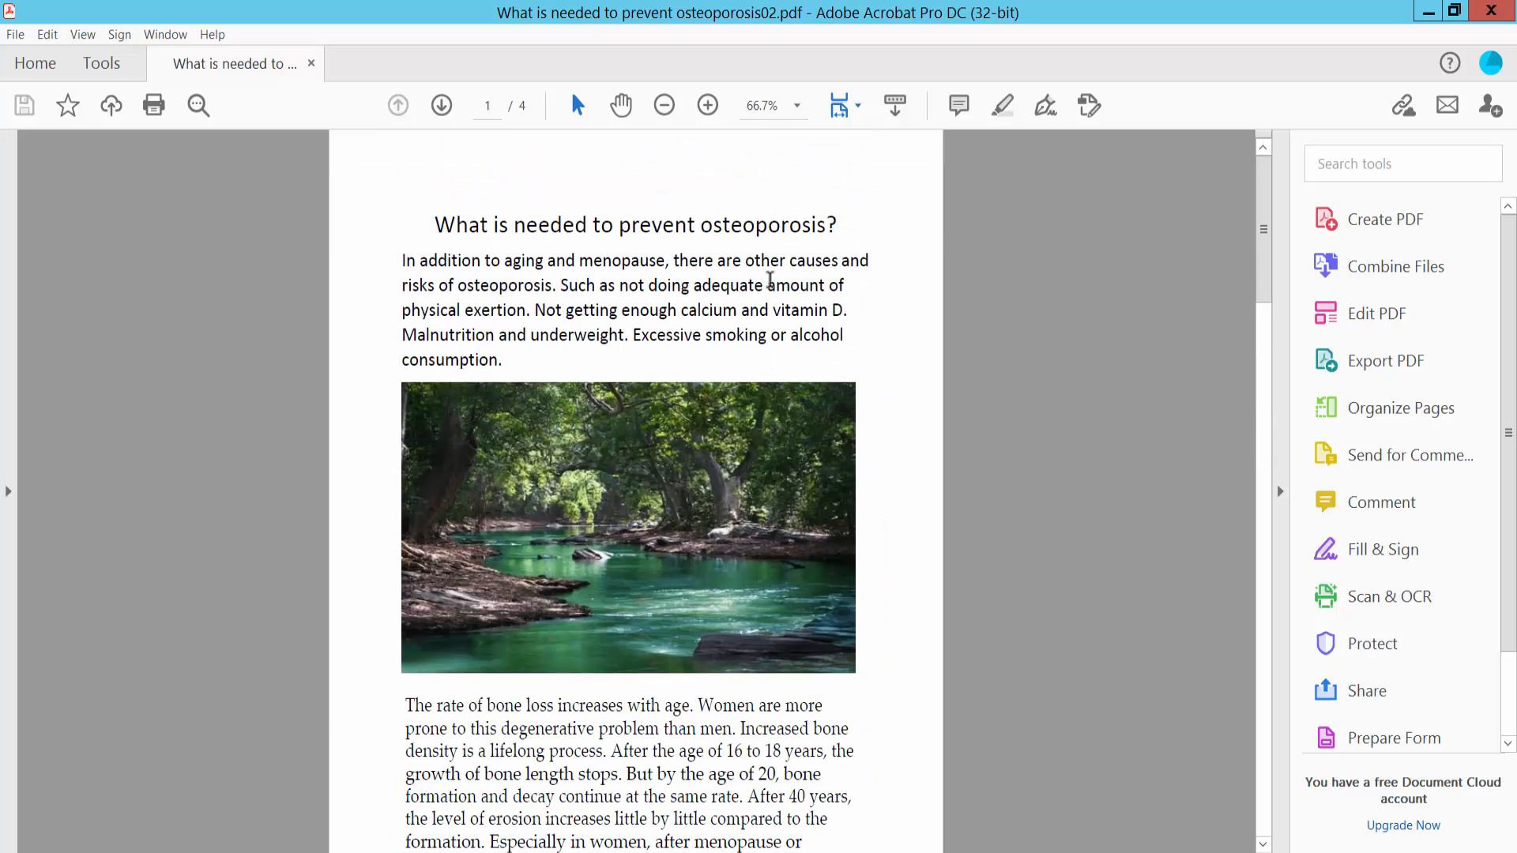
# - Show all Acrobat tools and scroll down to the Protect & Standardize section
pyautogui.click(101, 63)
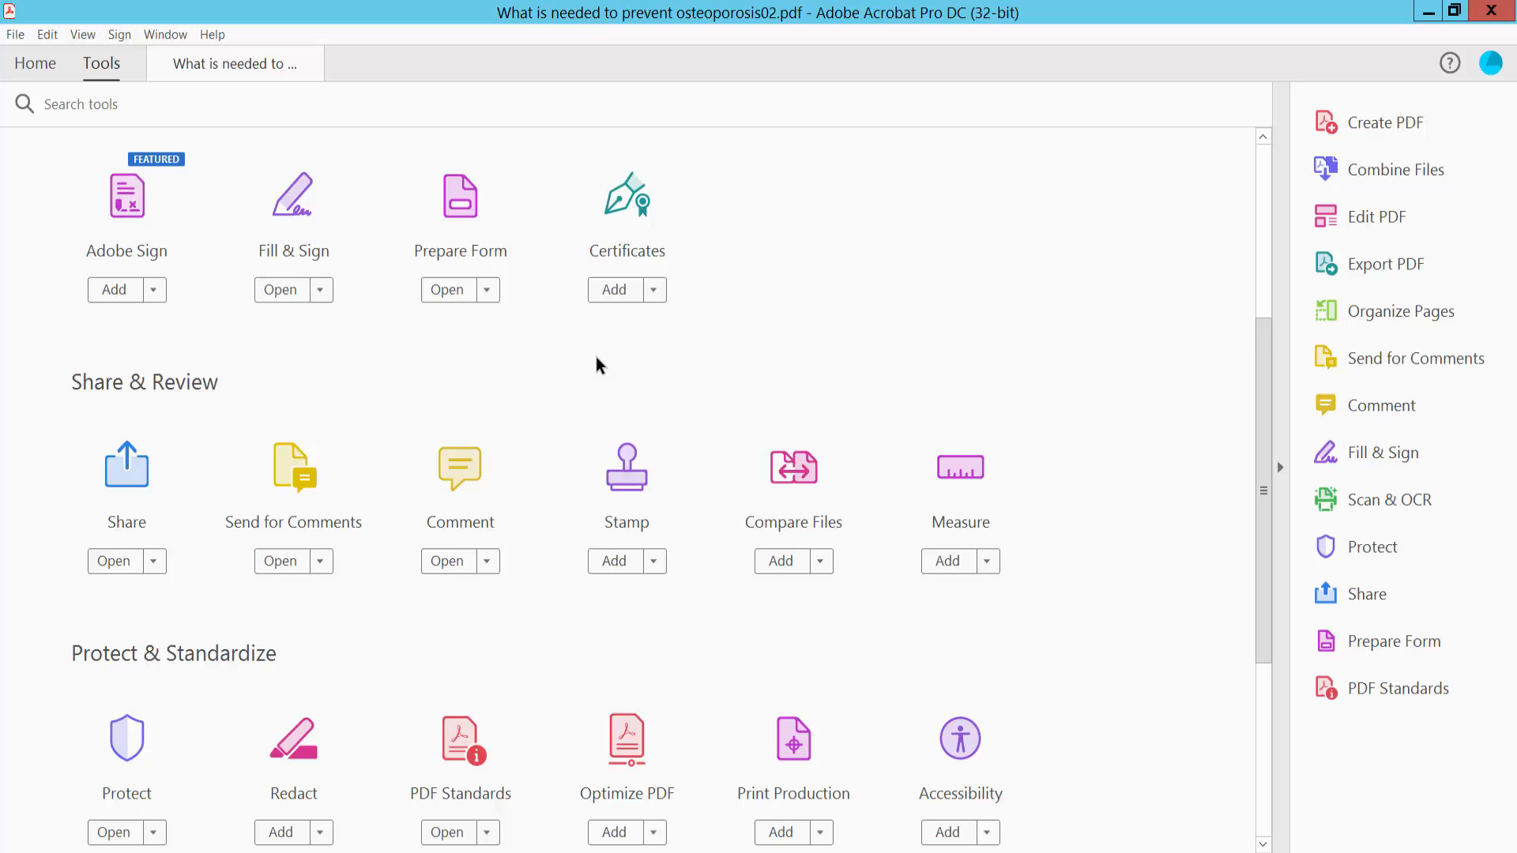
pyautogui.scroll(-3)
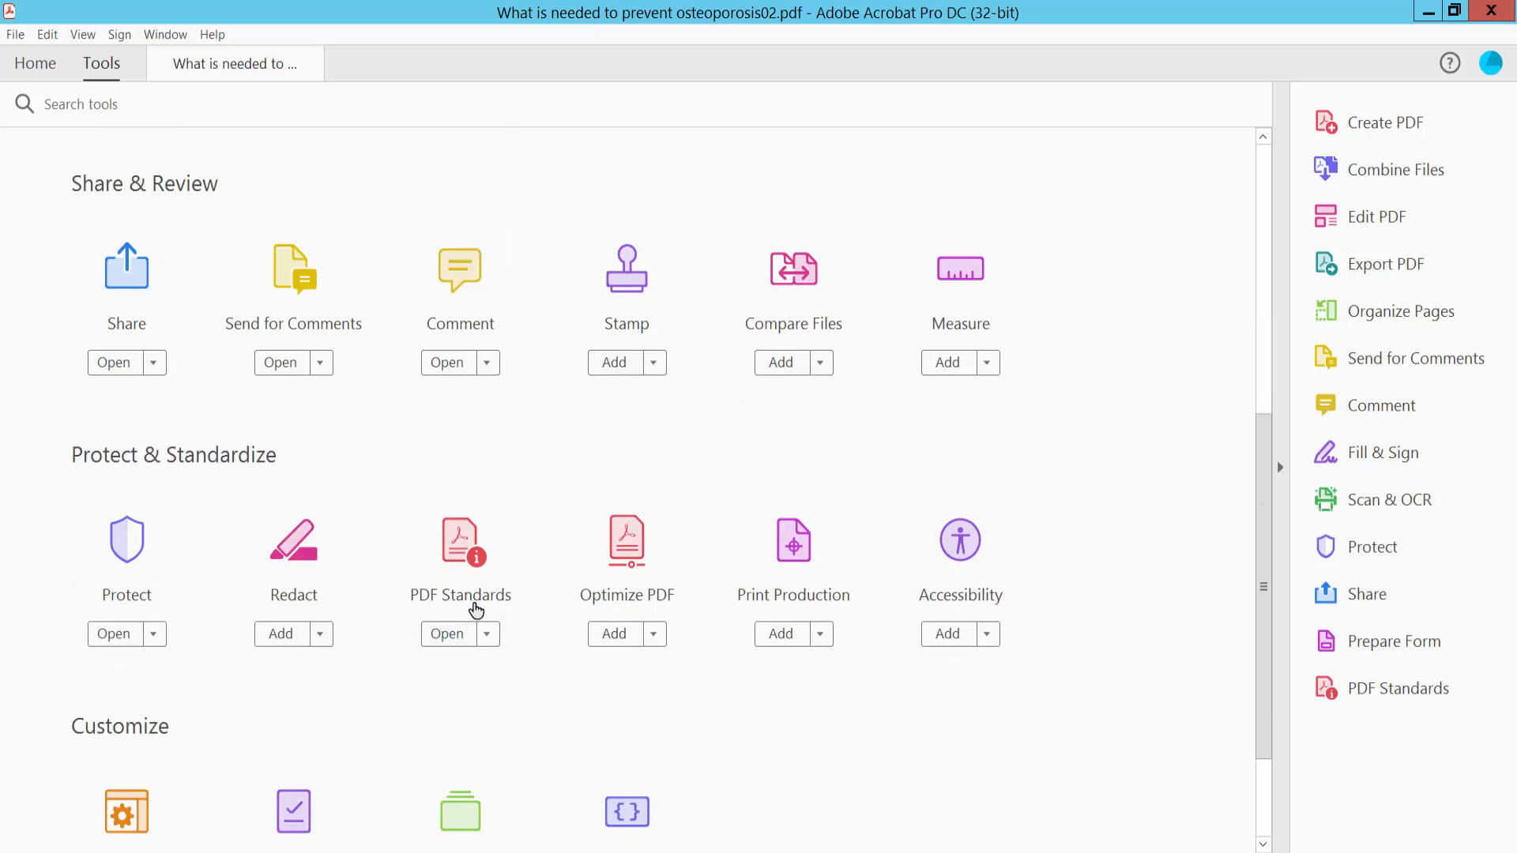
pyautogui.moveTo(462, 553)
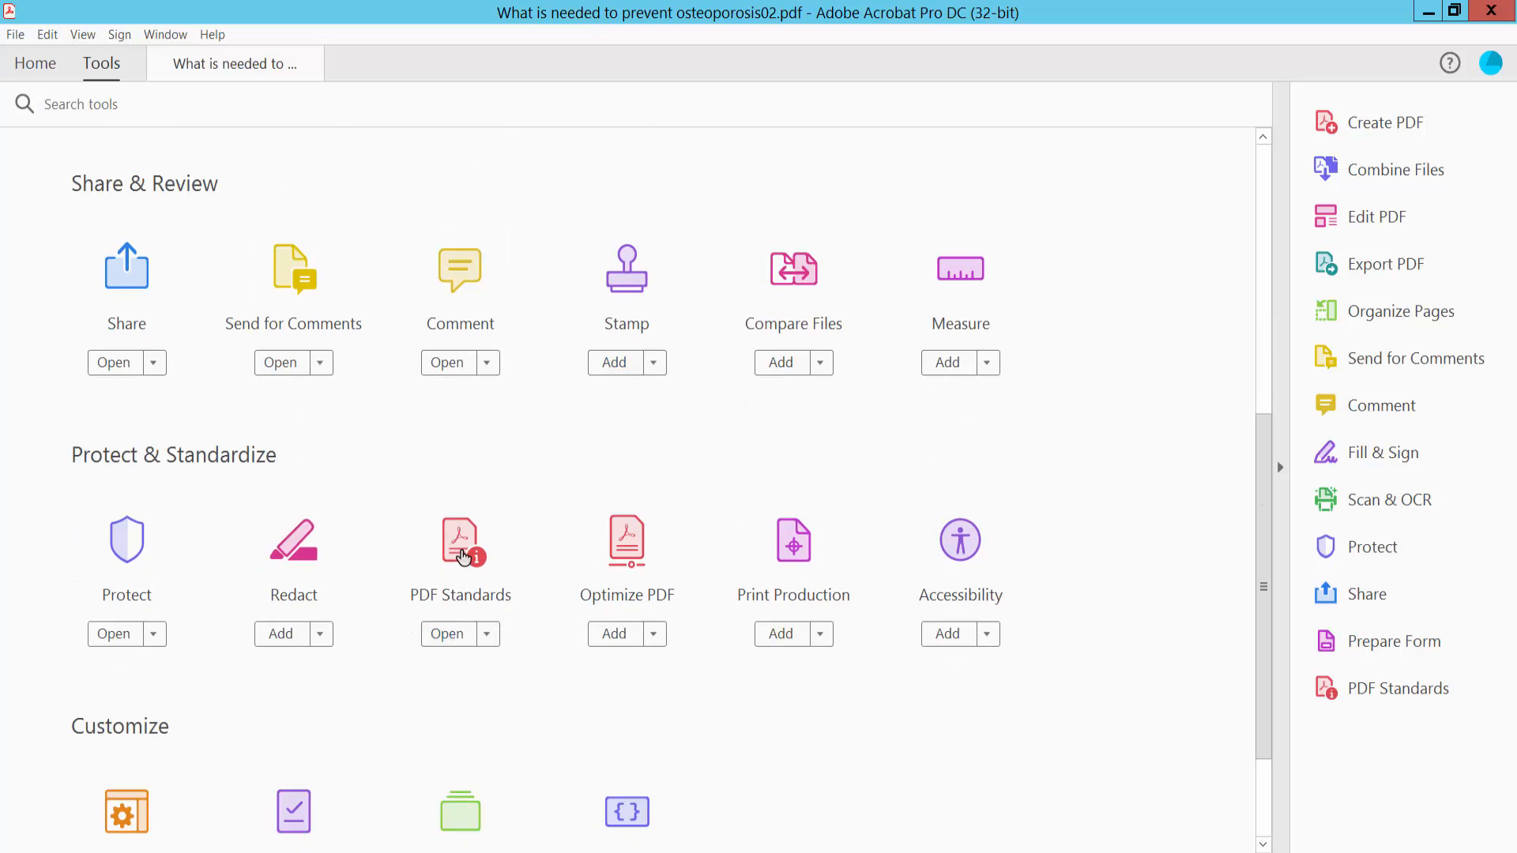
# - Choose PDF Standards, then Save as PDF/X for the osteoporosis document
pyautogui.click(445, 633)
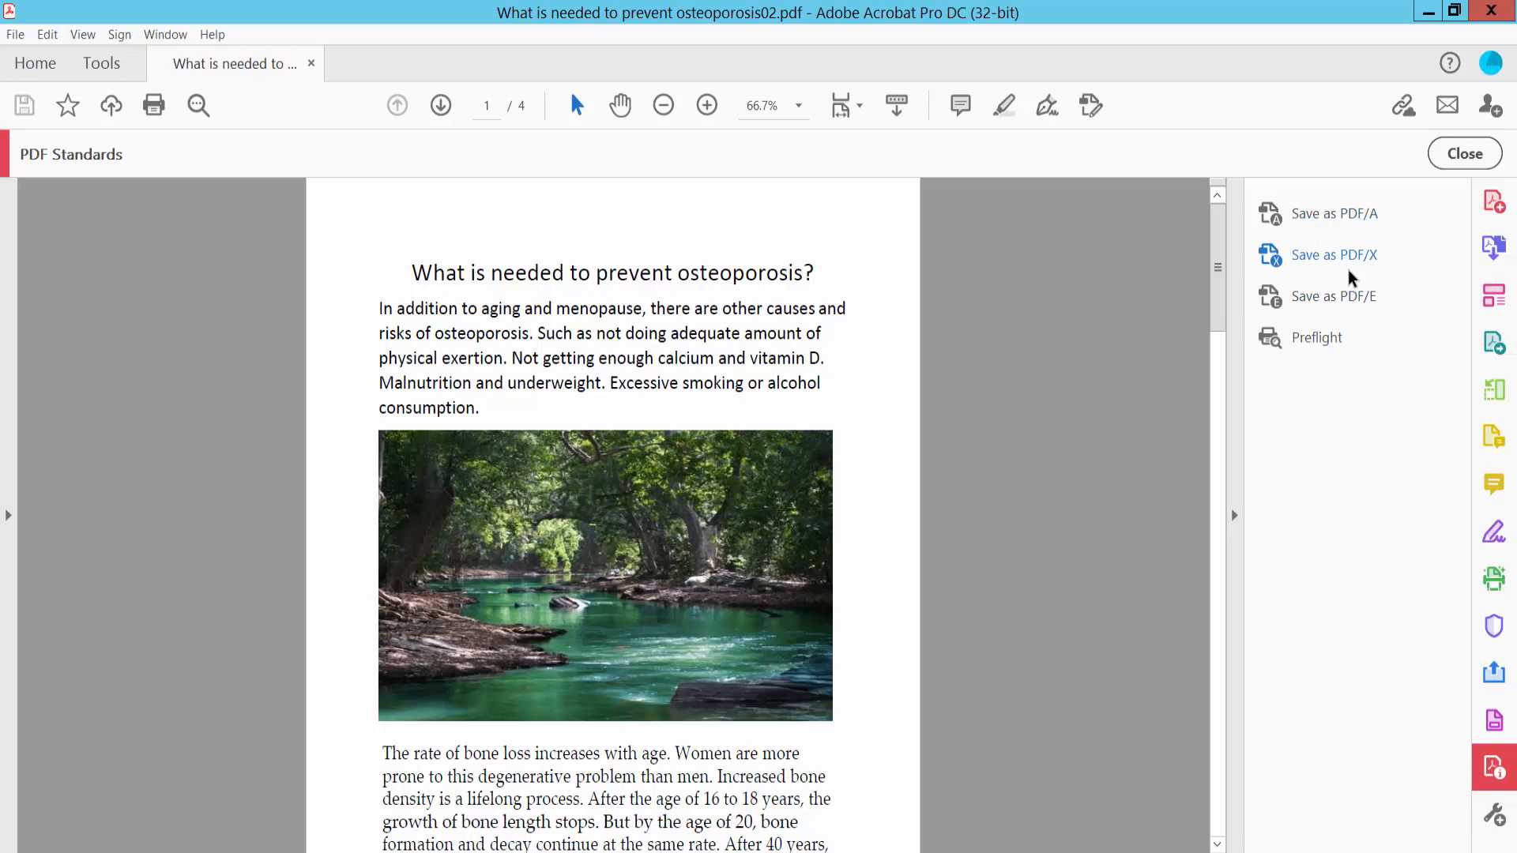
pyautogui.moveTo(1335, 255)
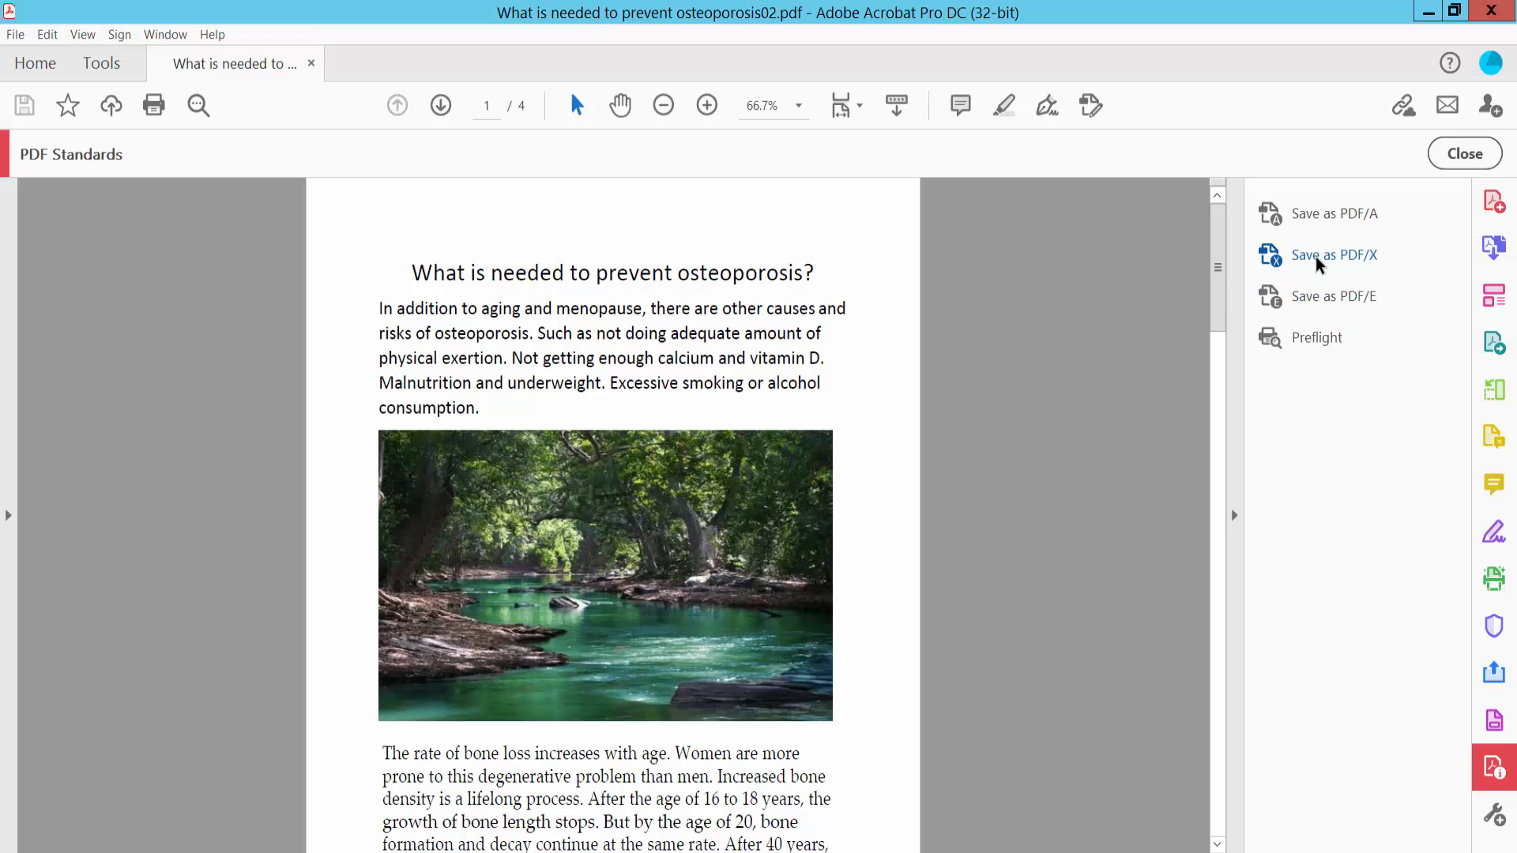
pyautogui.click(1334, 255)
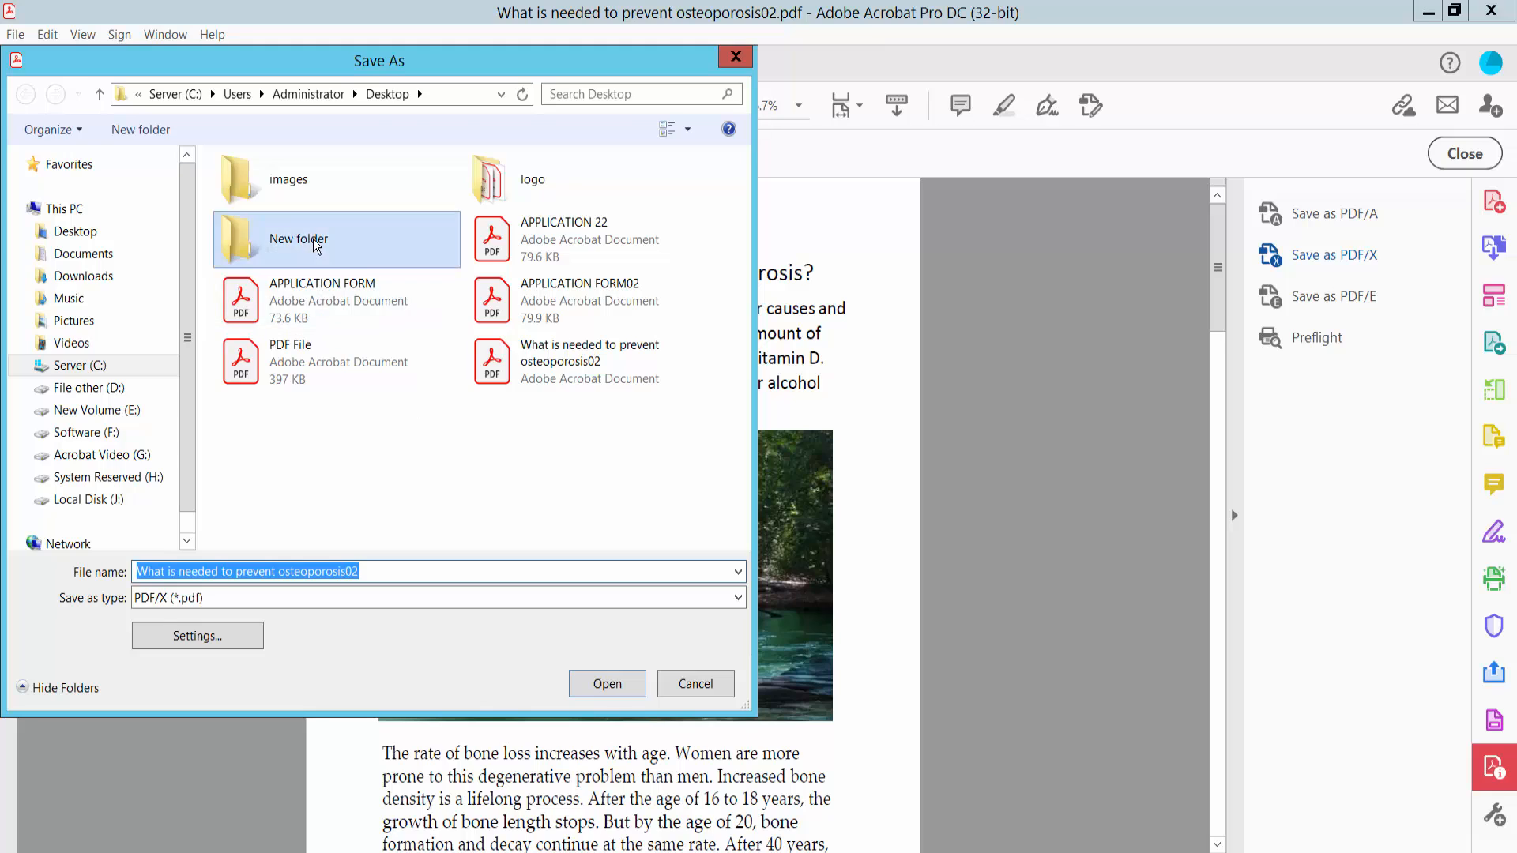
# - Save the PDF/X file into the Desktop's New folder
pyautogui.doubleClick(336, 238)
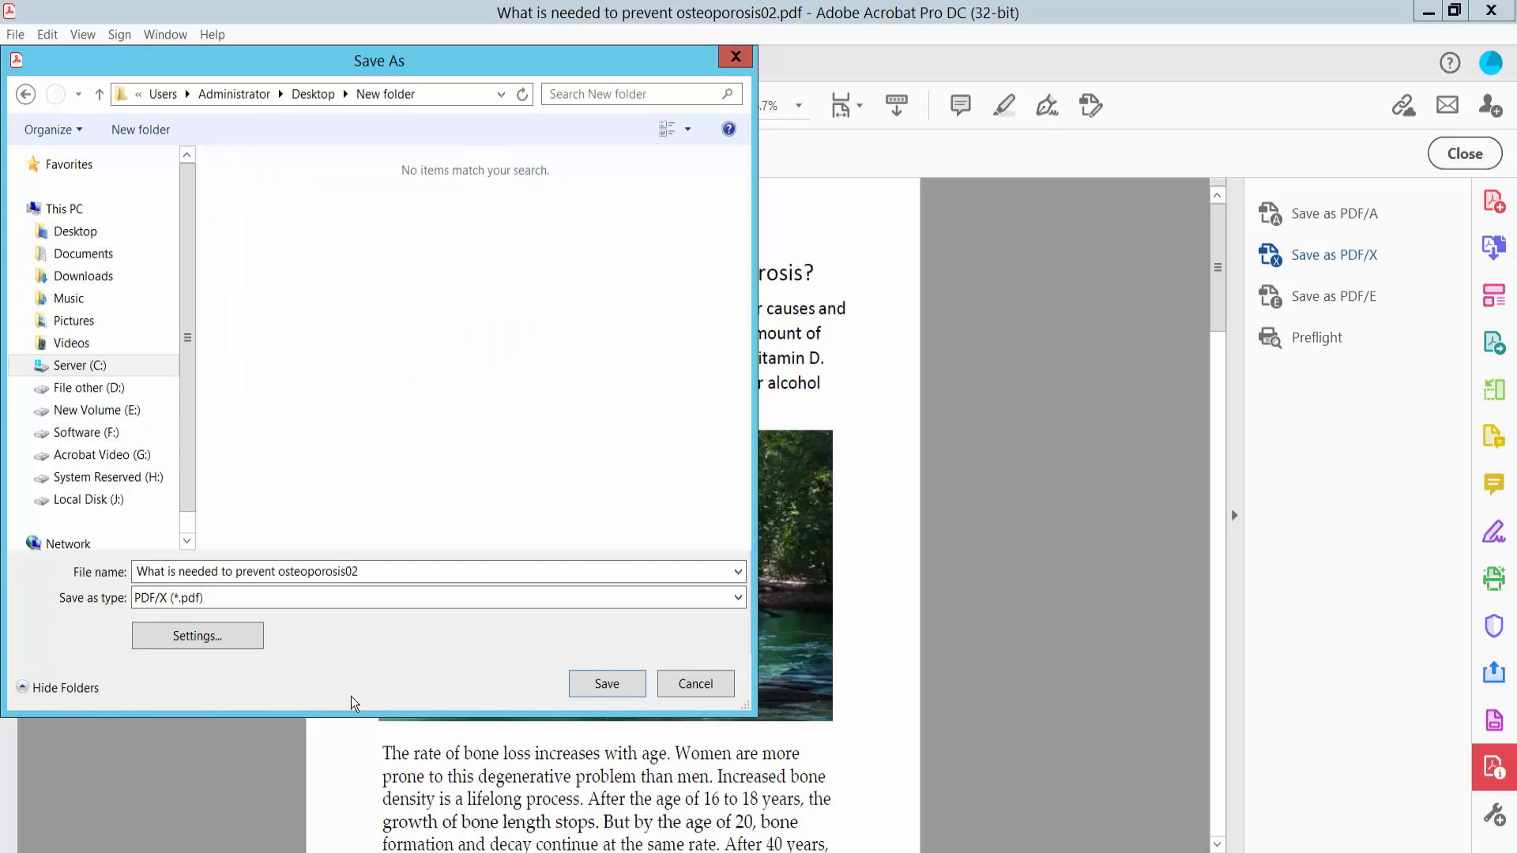
pyautogui.moveTo(607, 684)
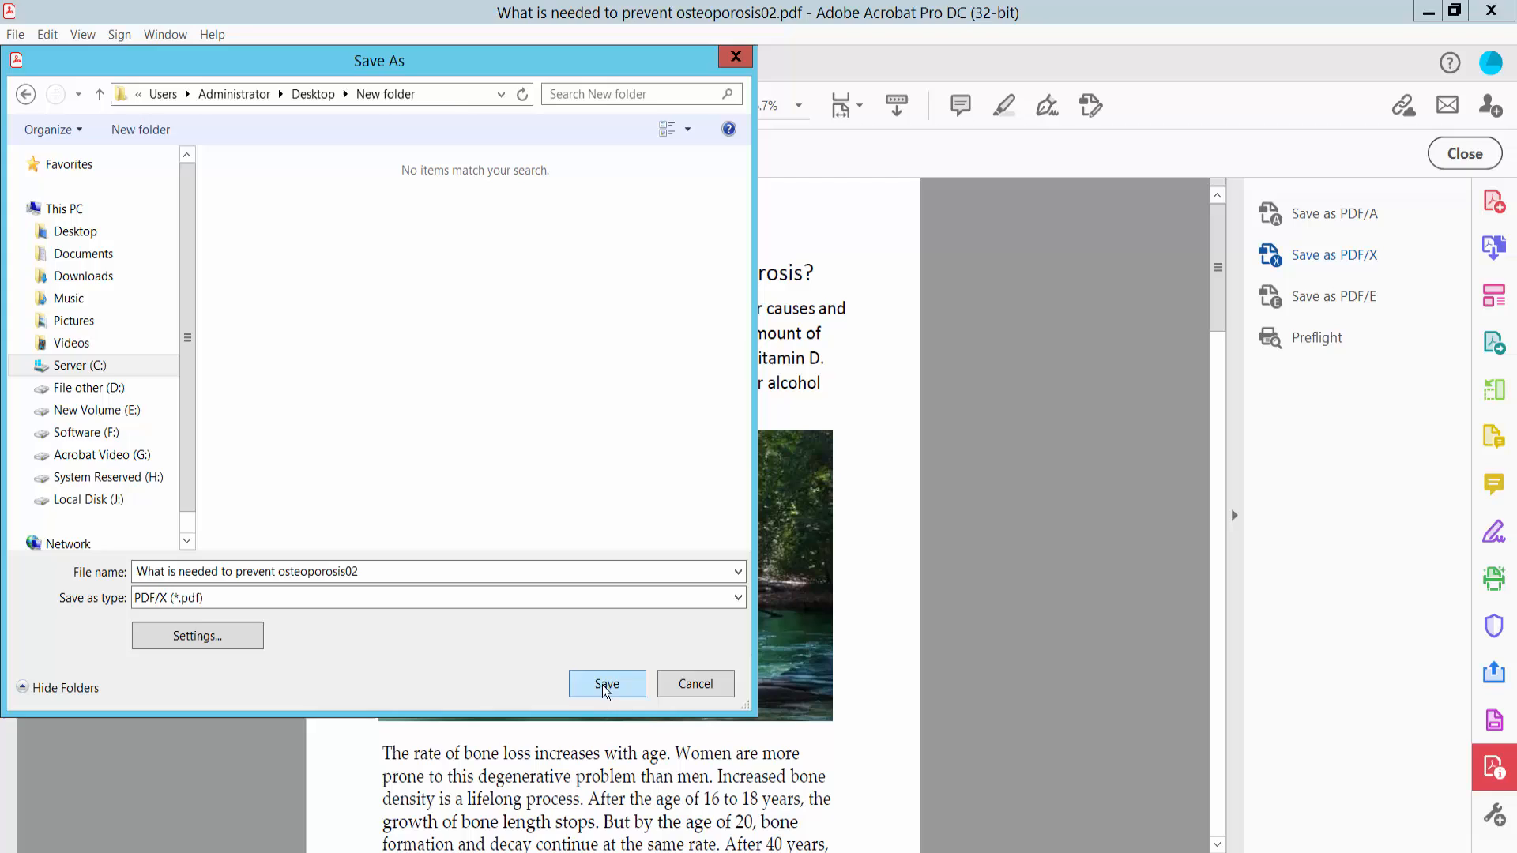
pyautogui.click(606, 684)
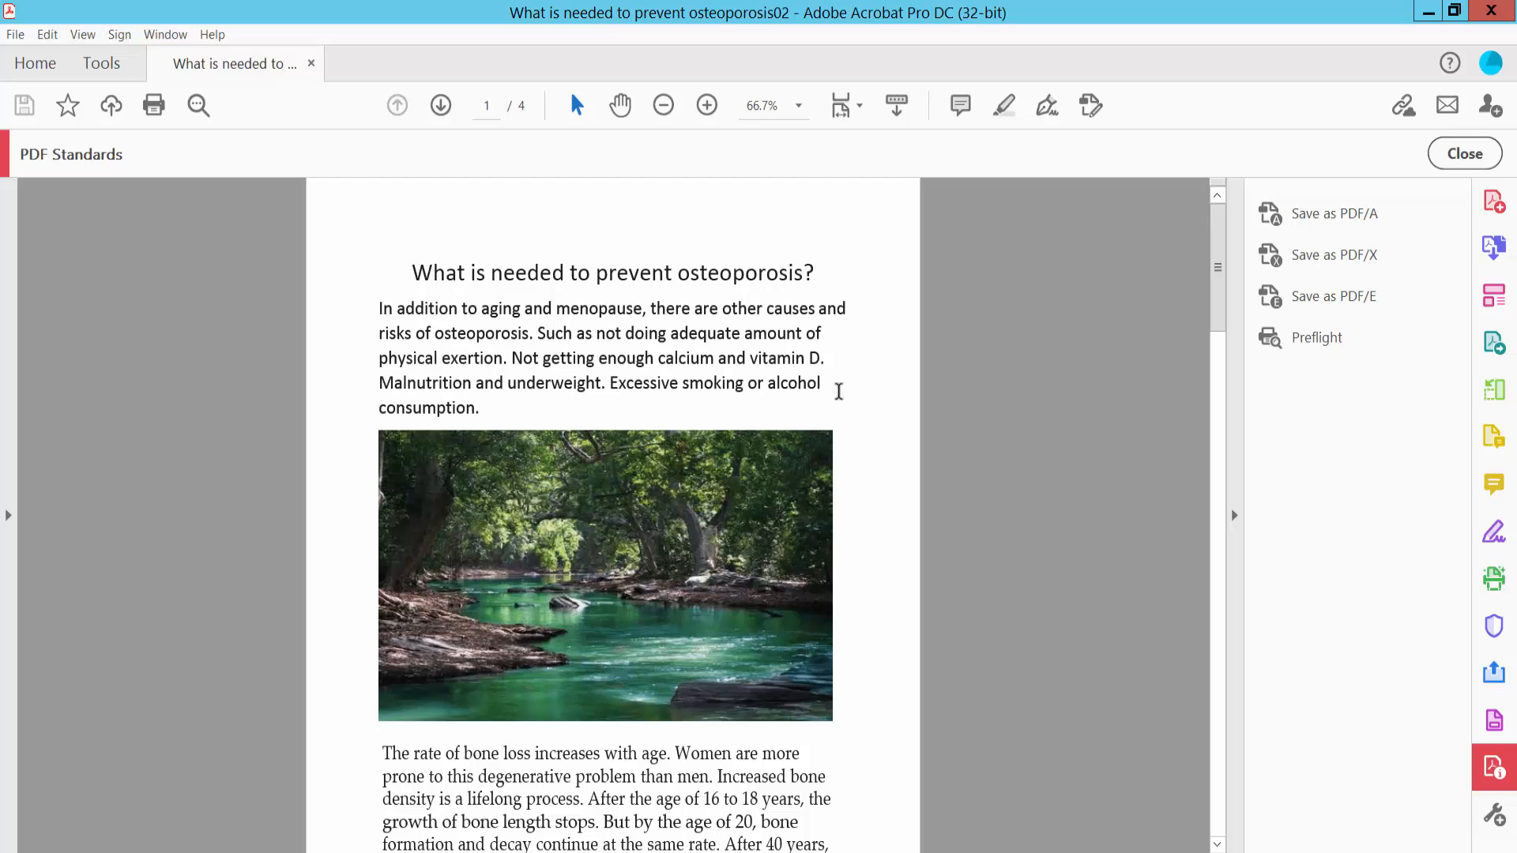
# - Scroll through the saved document's pages, then minimize Acrobat to show the desktop
pyautogui.scroll(-3)
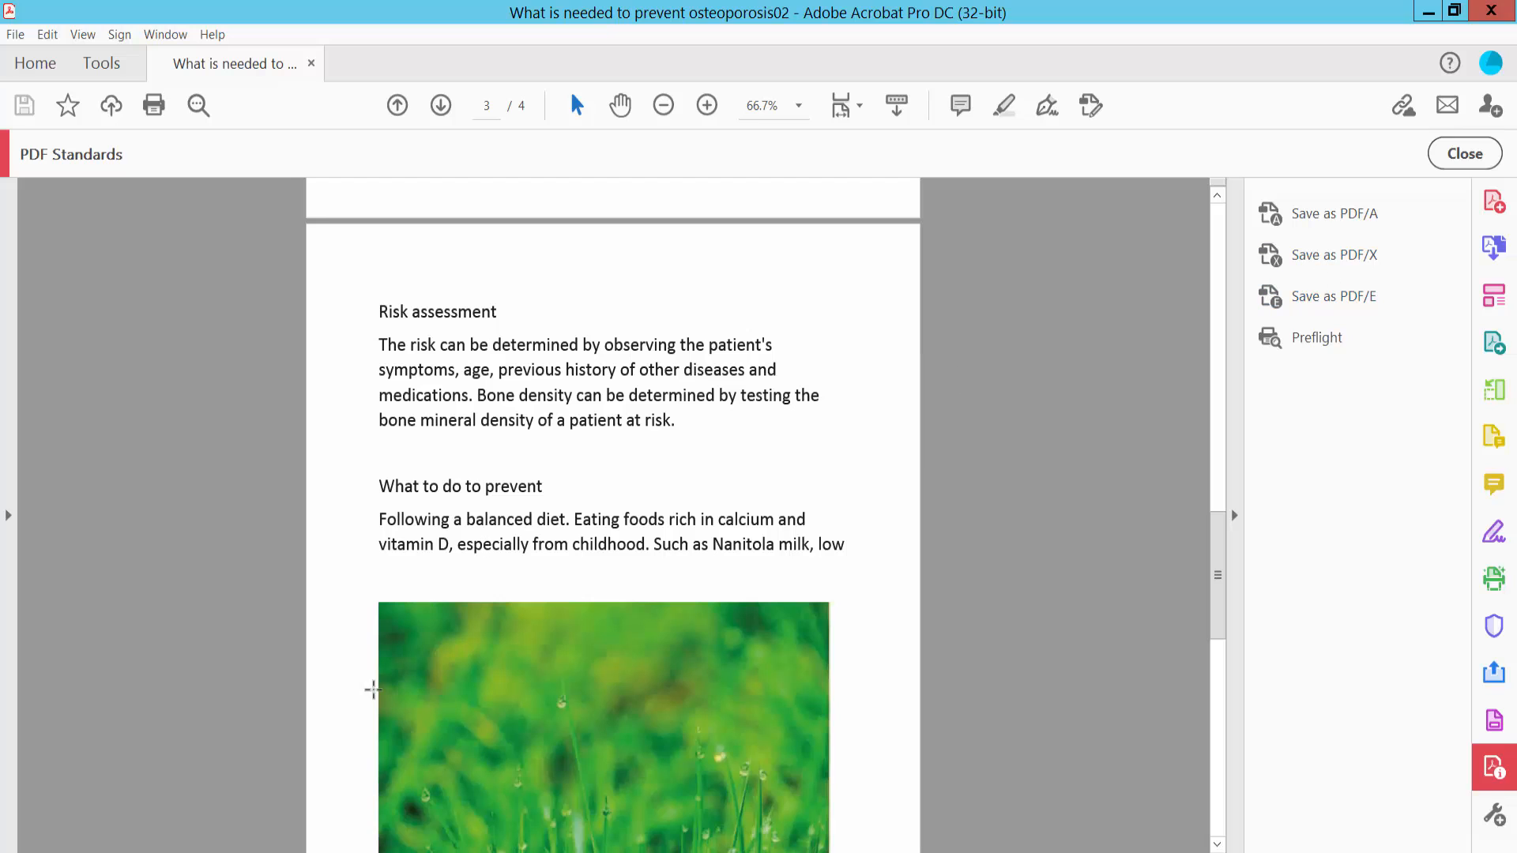
pyautogui.click(1427, 11)
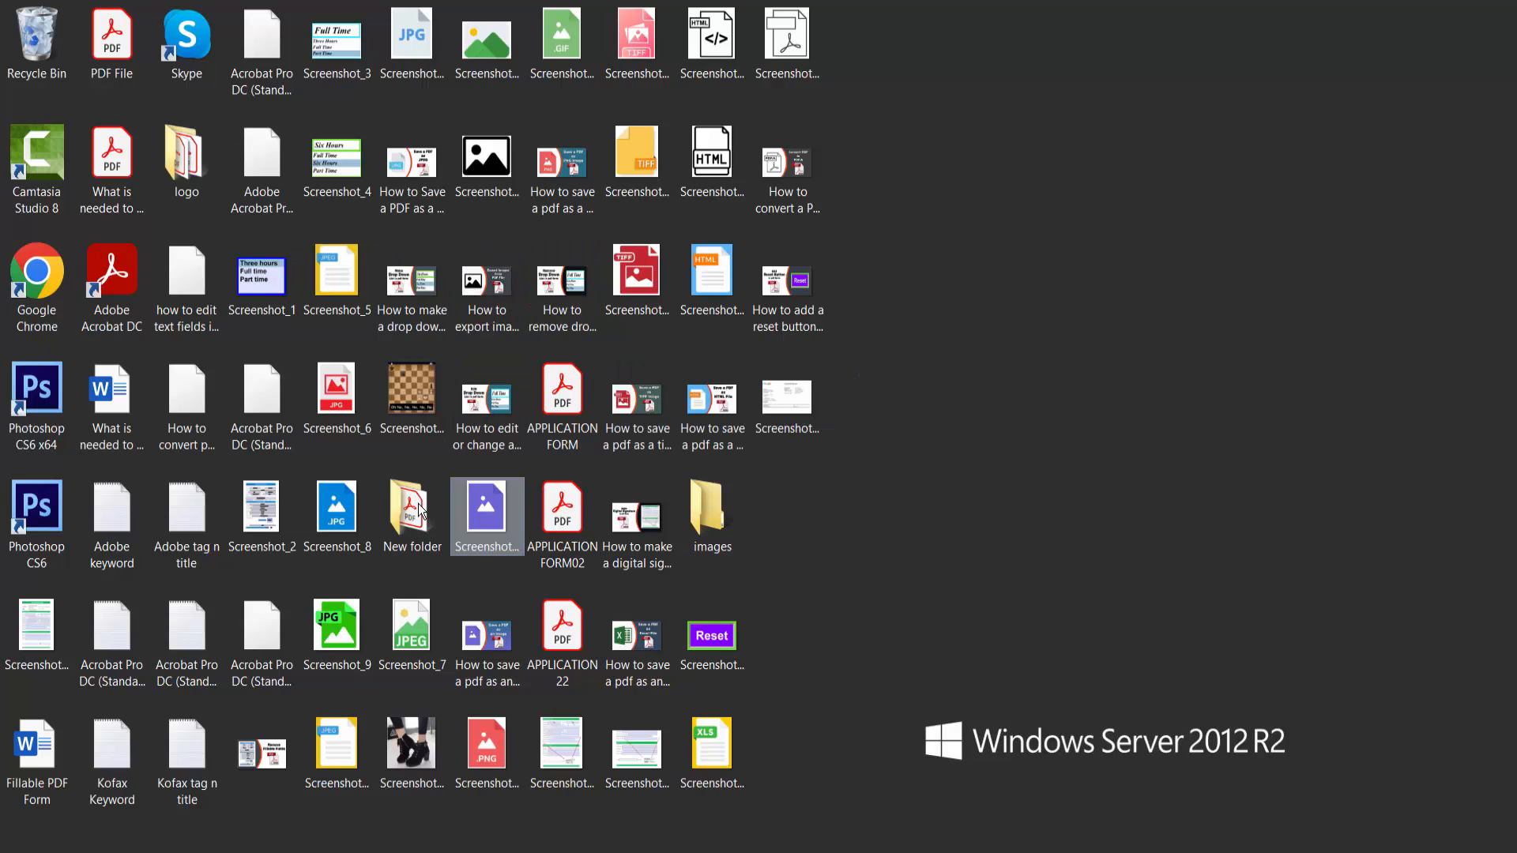
# - Open New folder on the desktop and reopen the saved osteoporosis02 PDF in Acrobat
pyautogui.doubleClick(410, 507)
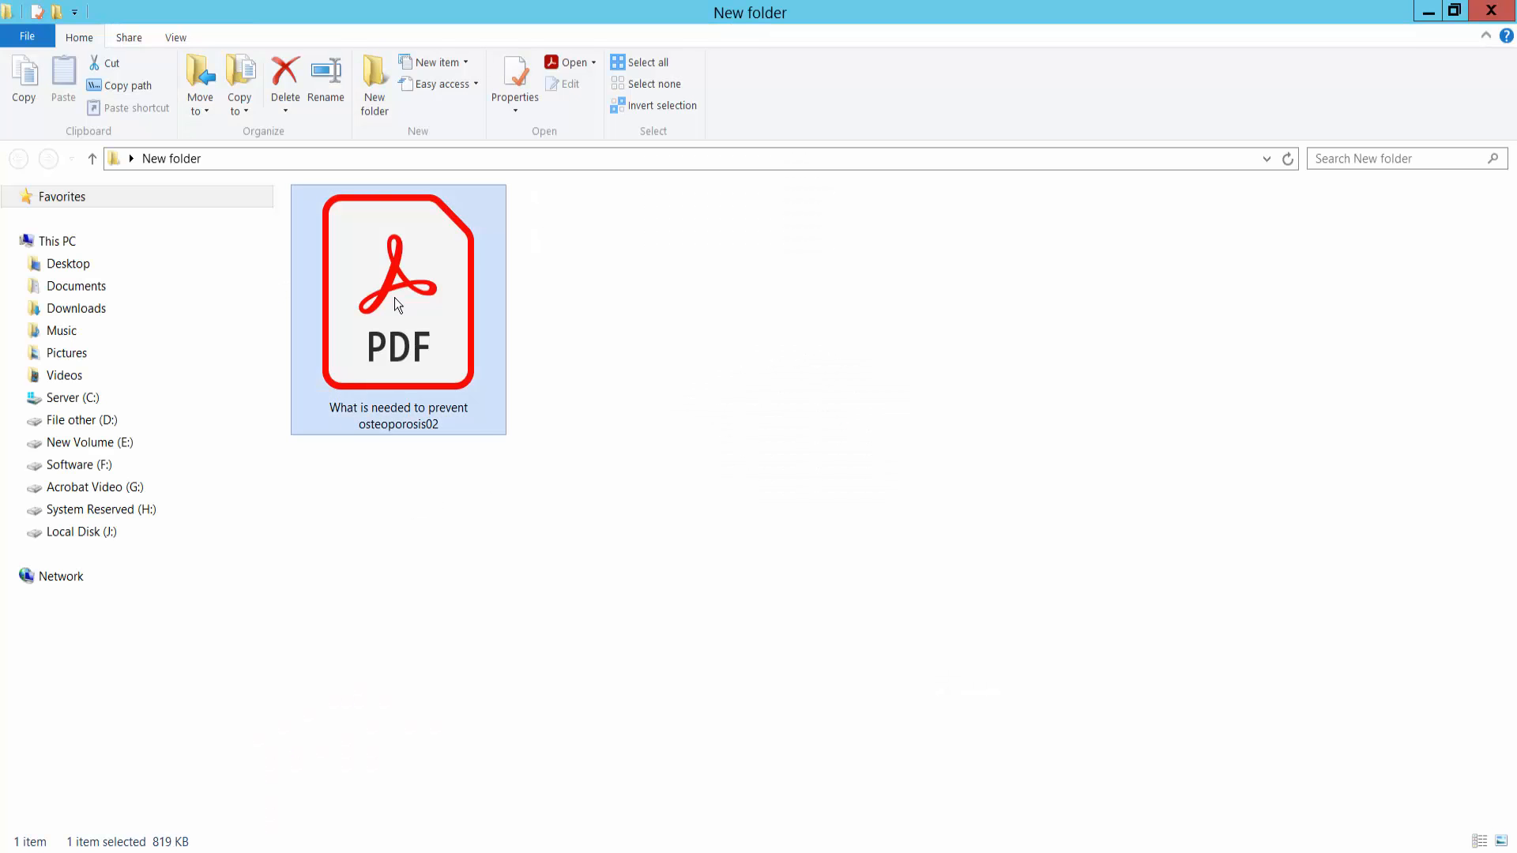
pyautogui.click(513, 77)
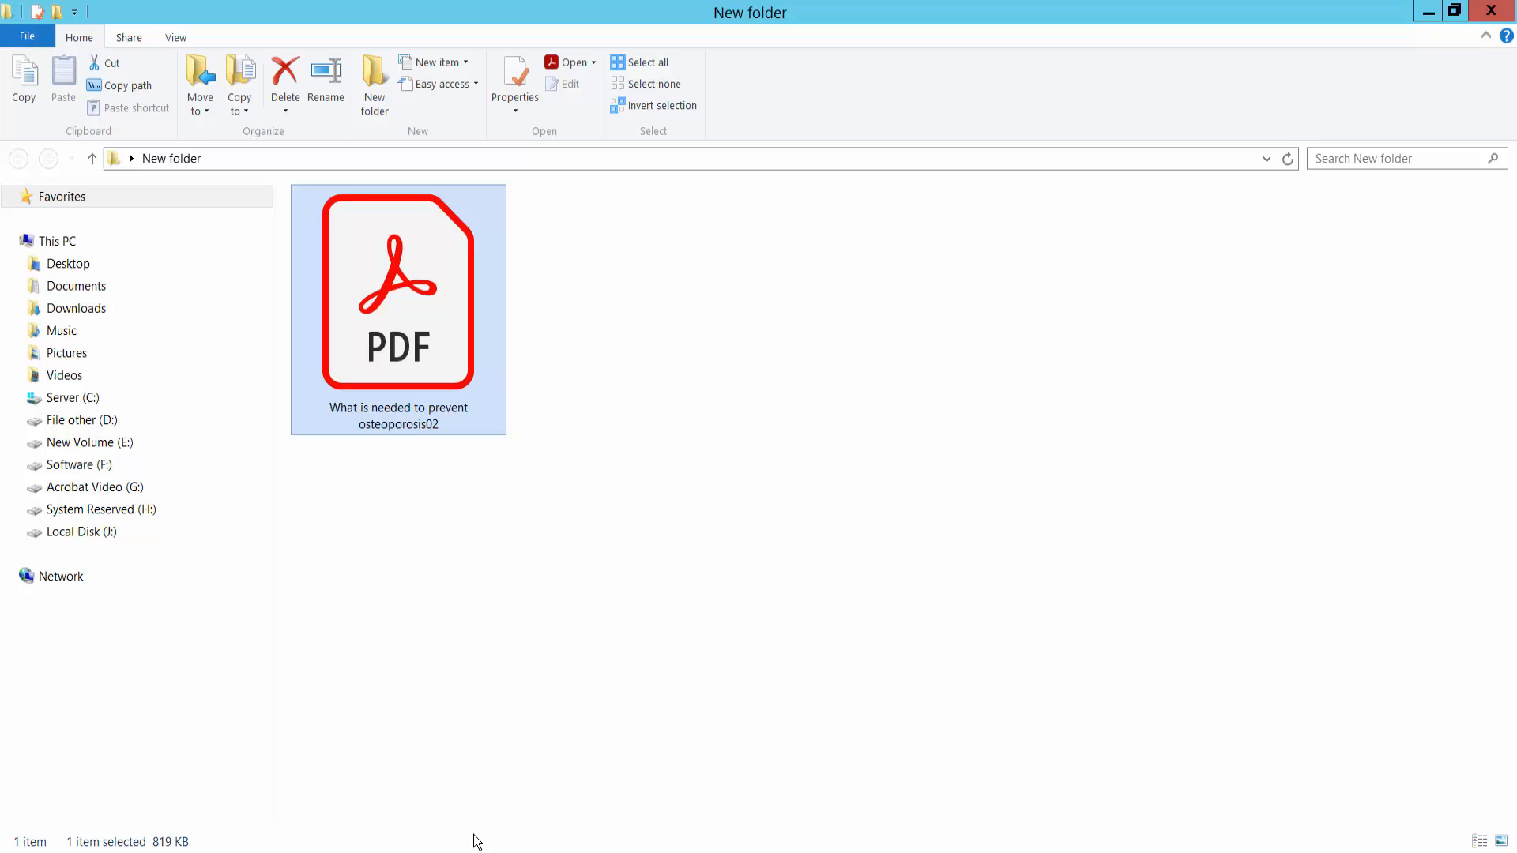
pyautogui.doubleClick(397, 289)
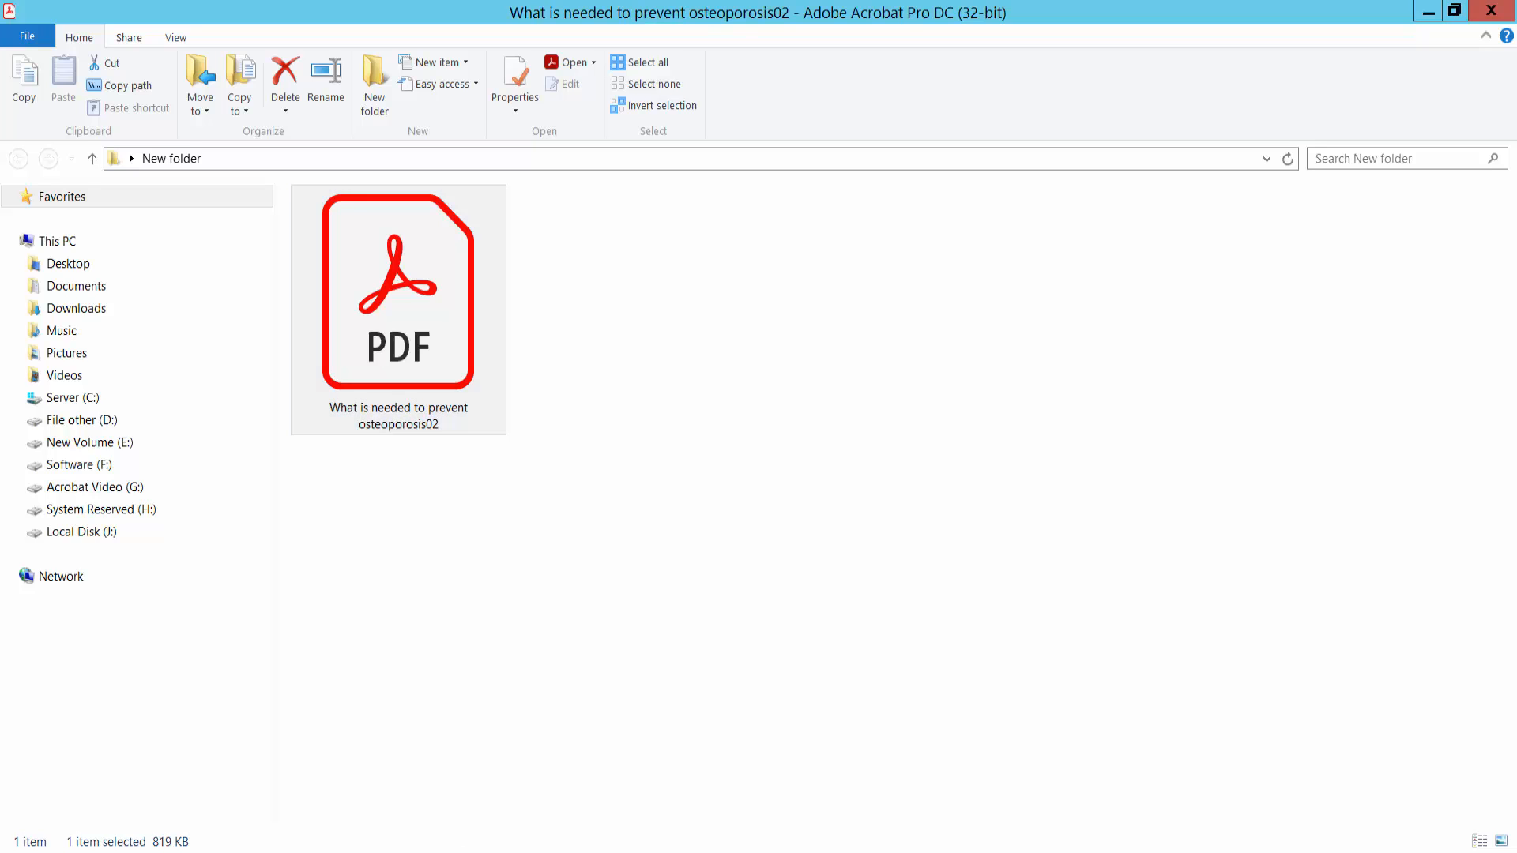
pyautogui.doubleClick(397, 290)
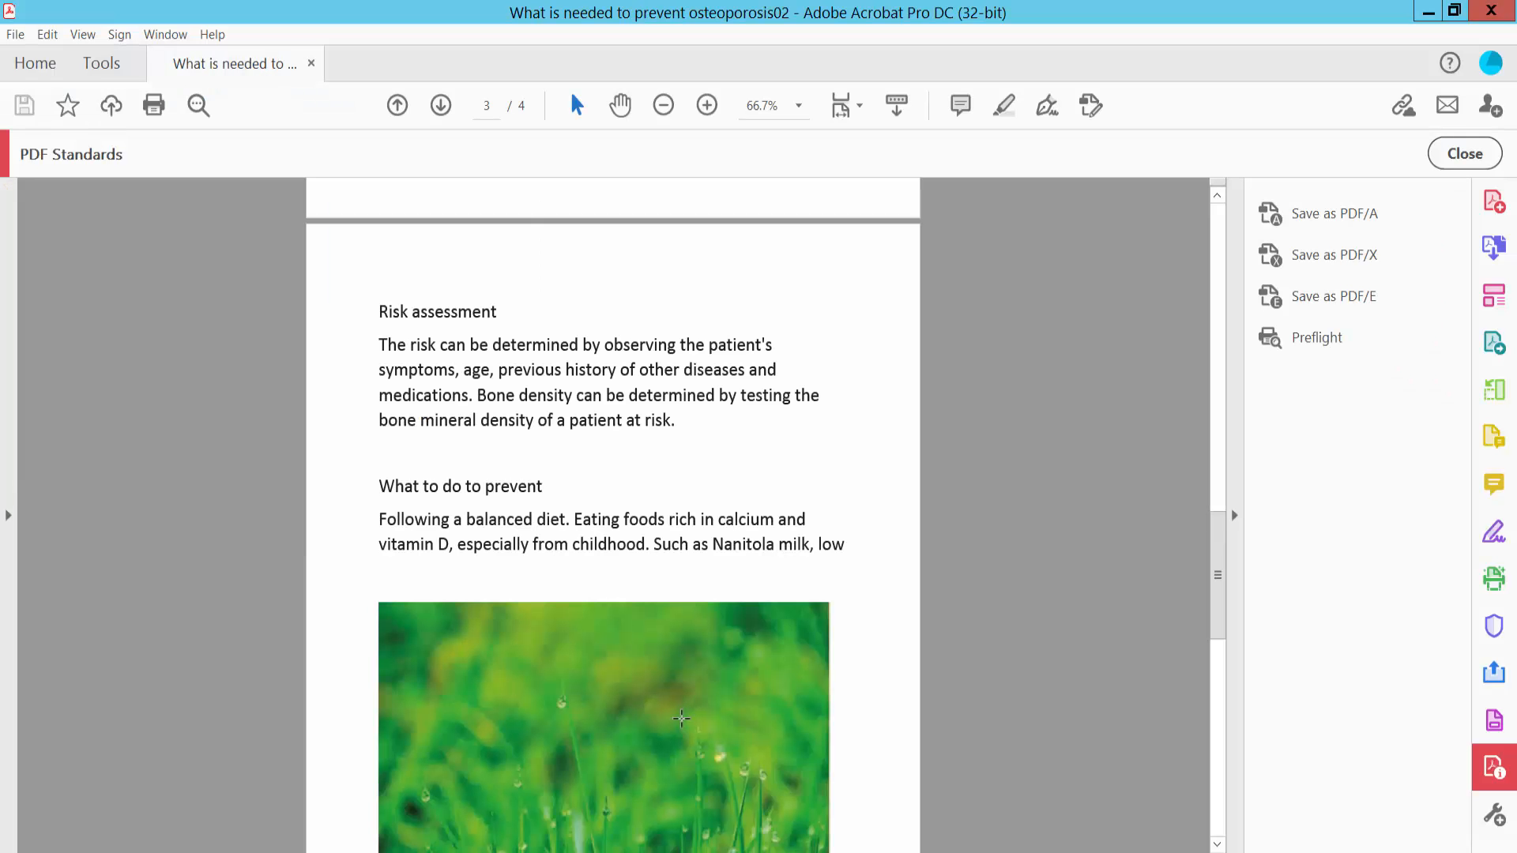